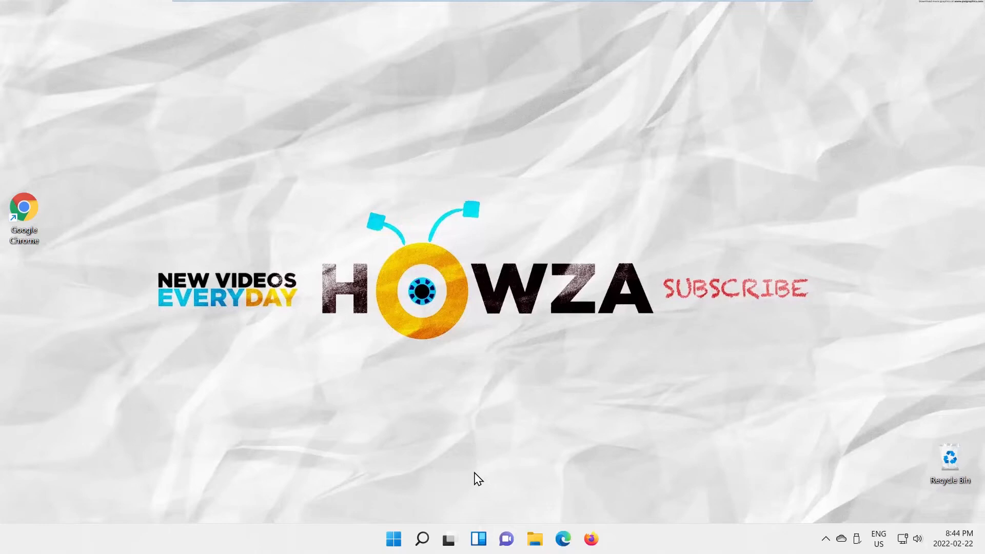
Launch Settings from the pinned apps in the Start menu.
click(393, 538)
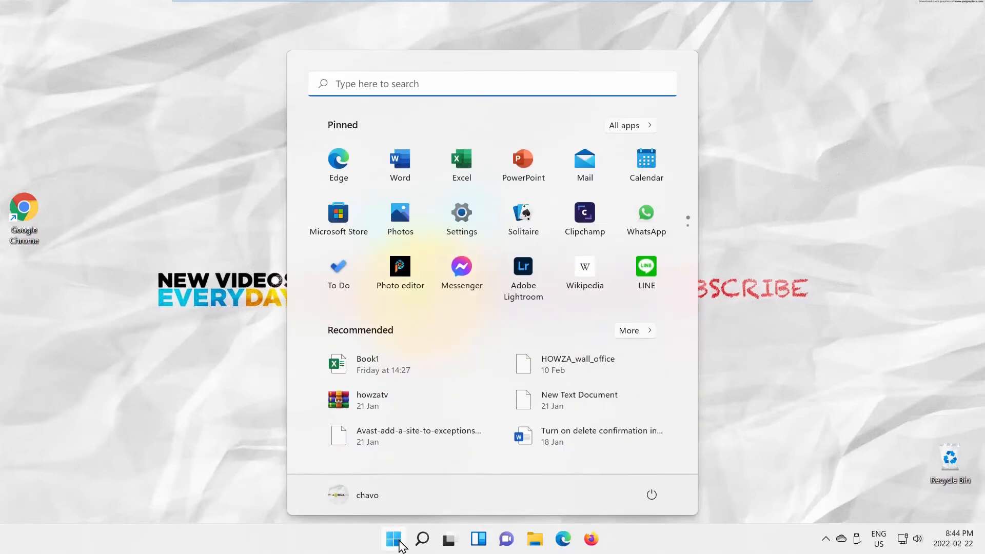
mouse_move(472, 230)
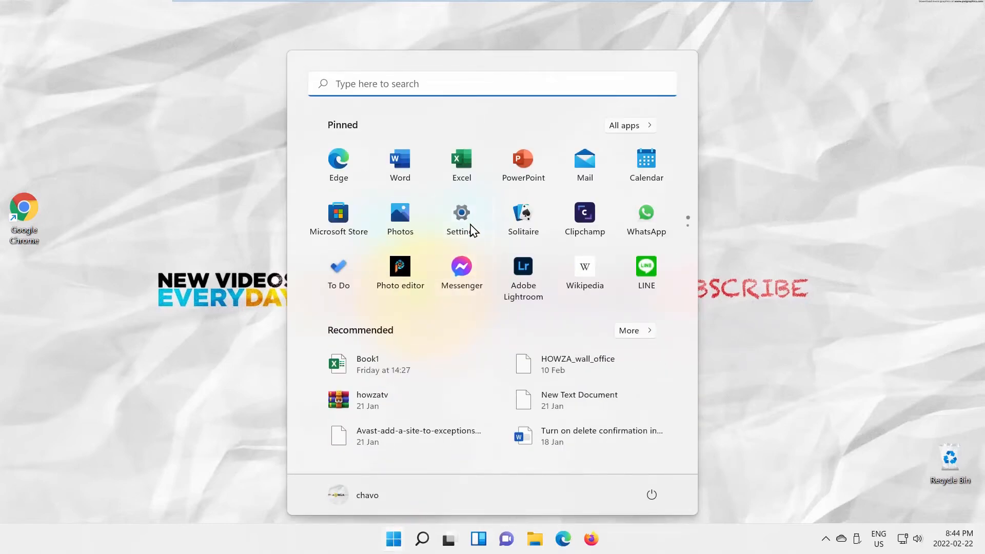
click(461, 212)
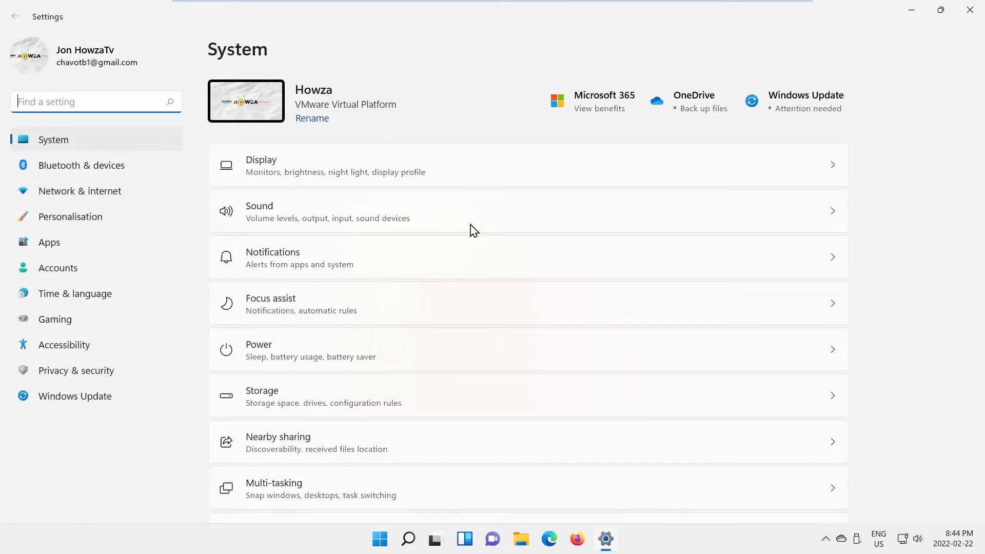
Go to Privacy & security and open the Searching Windows page.
click(76, 370)
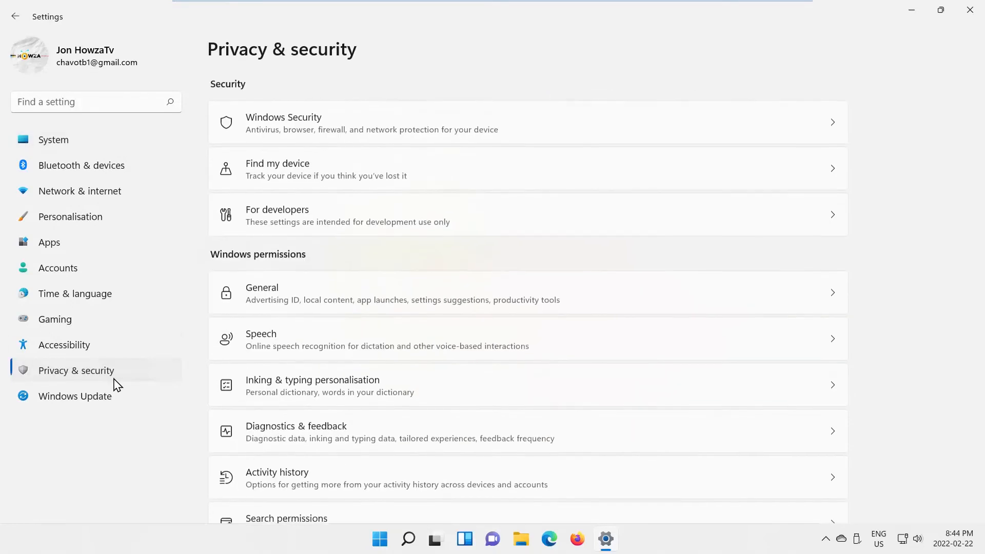
scroll(down, 3)
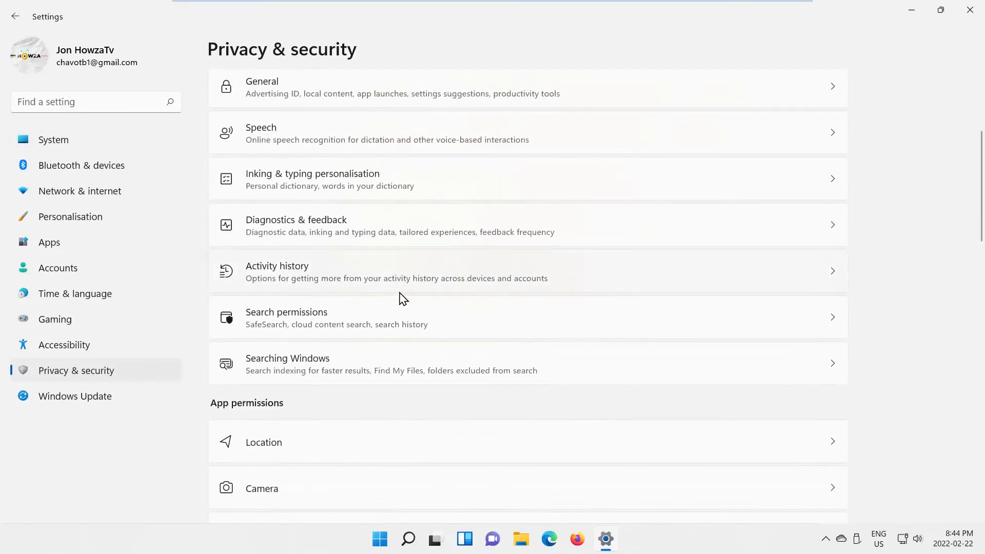
click(288, 363)
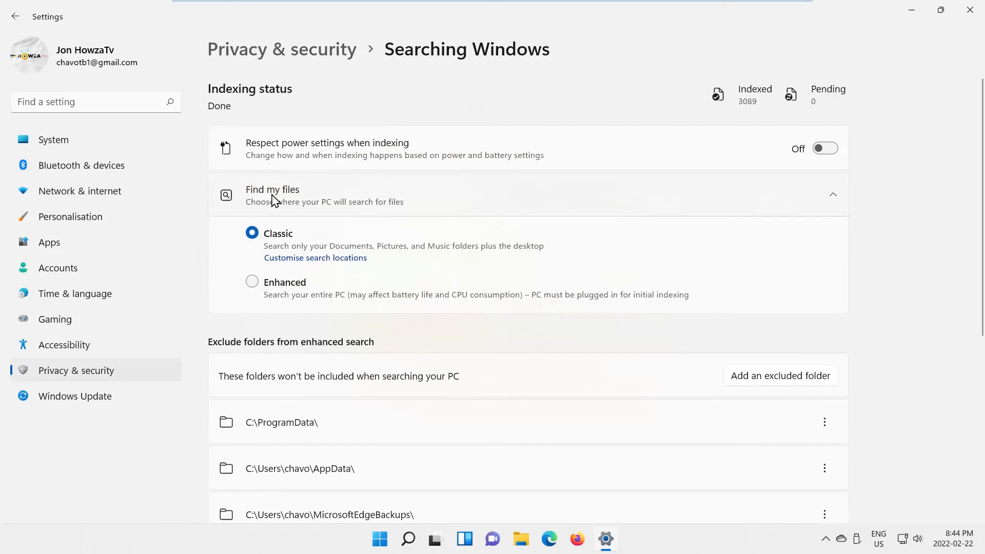
Select Enhanced under Find my files, then return it to Classic.
click(252, 283)
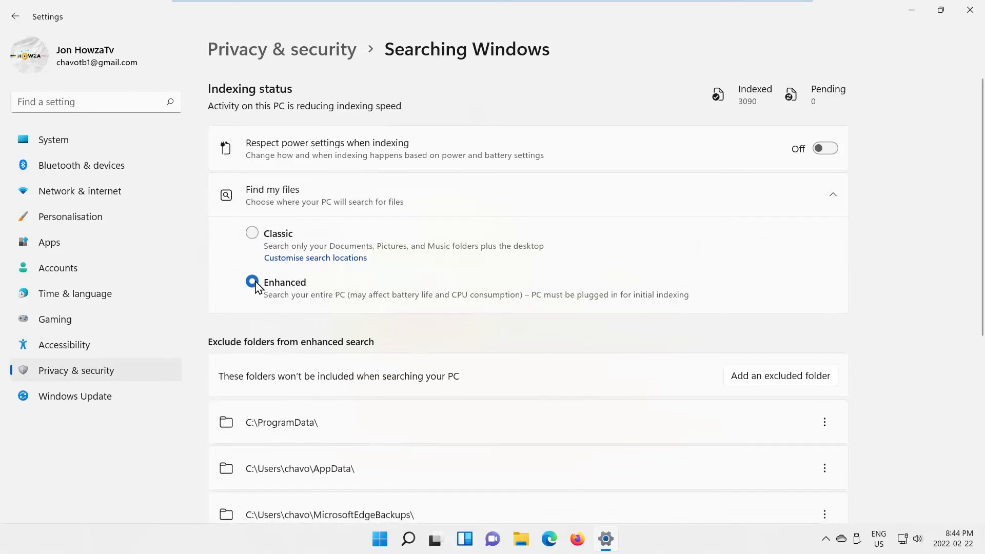
click(252, 283)
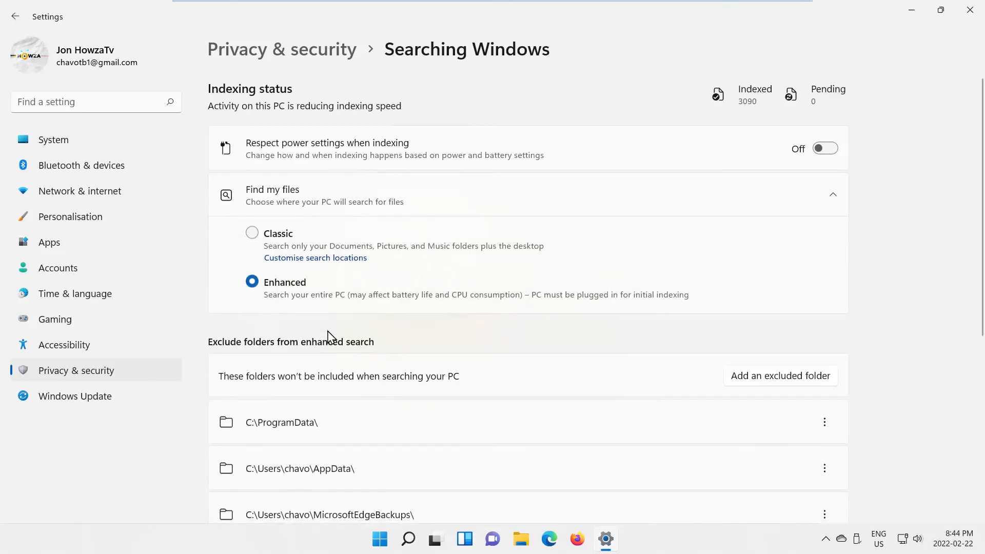
click(252, 233)
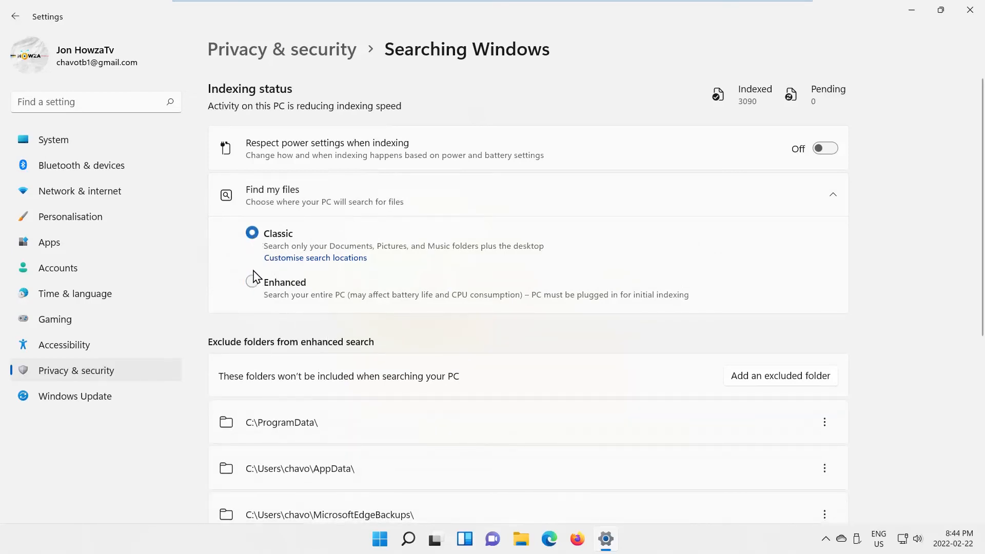